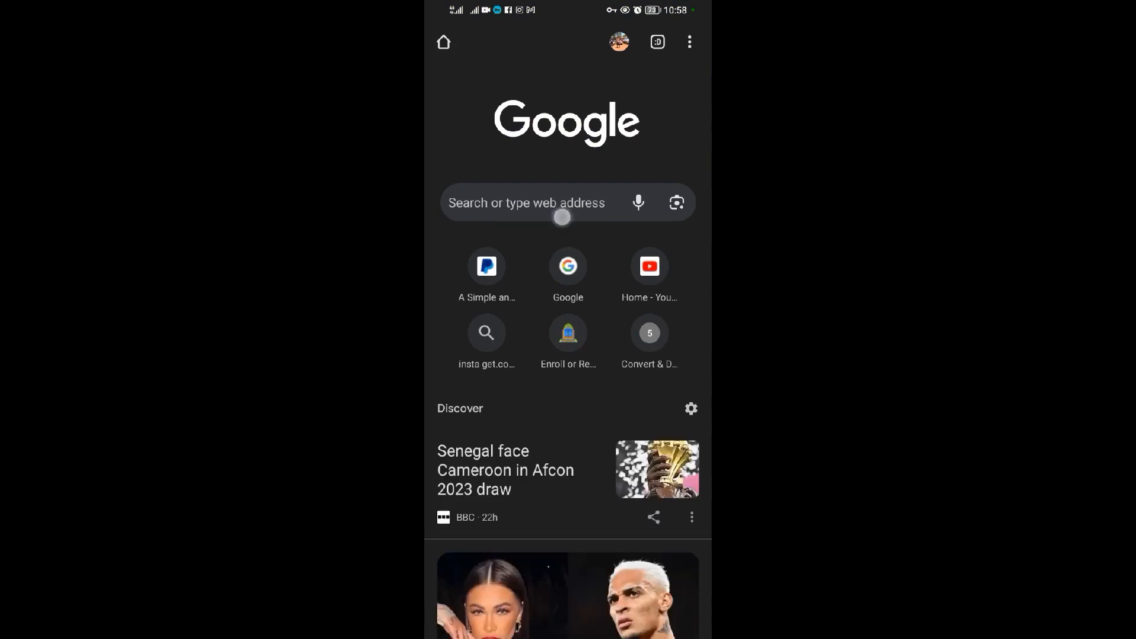
Step: Search Google for 'Google support.com' from the Chrome address bar
{"action": "left_click", "coordinate": [567, 203]}
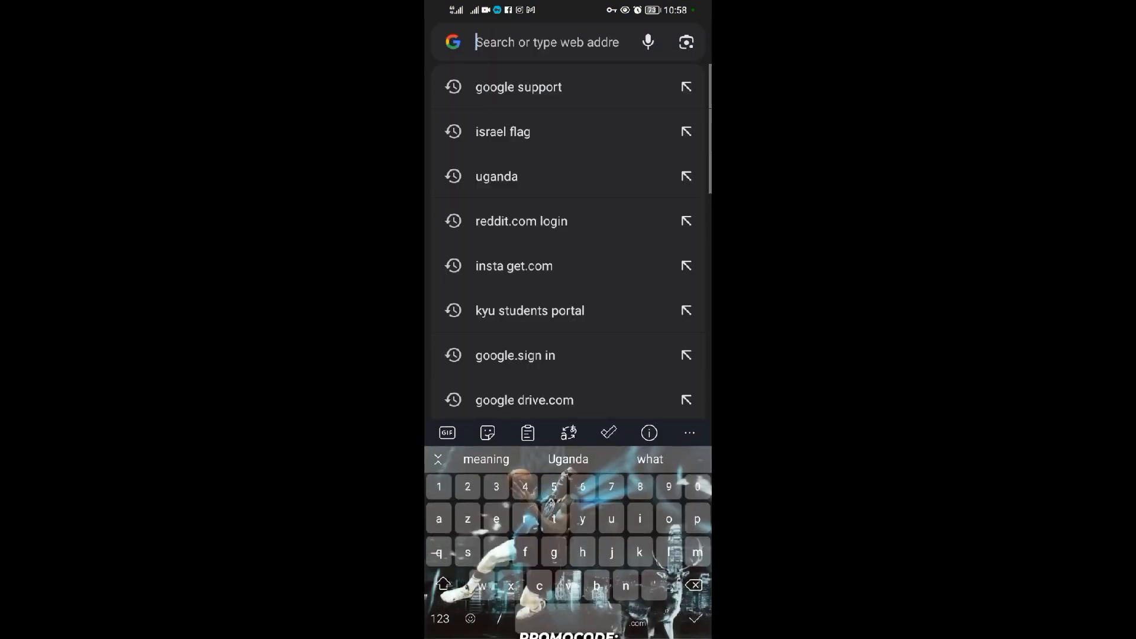
{"action": "type", "text": "google.com"}
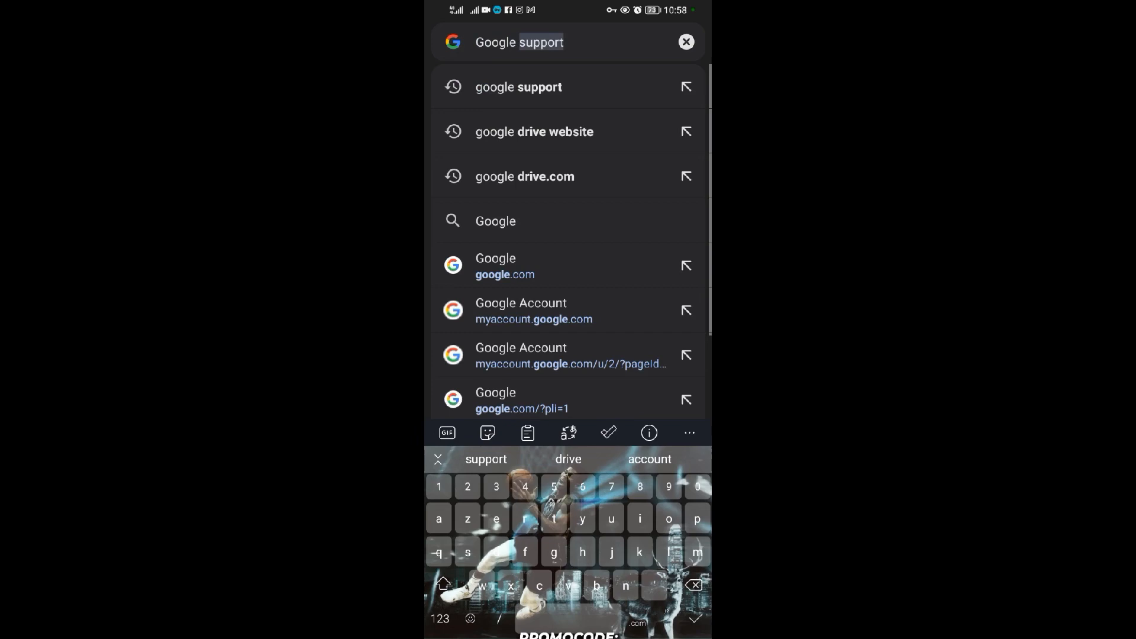
{"action": "type", "text": "."}
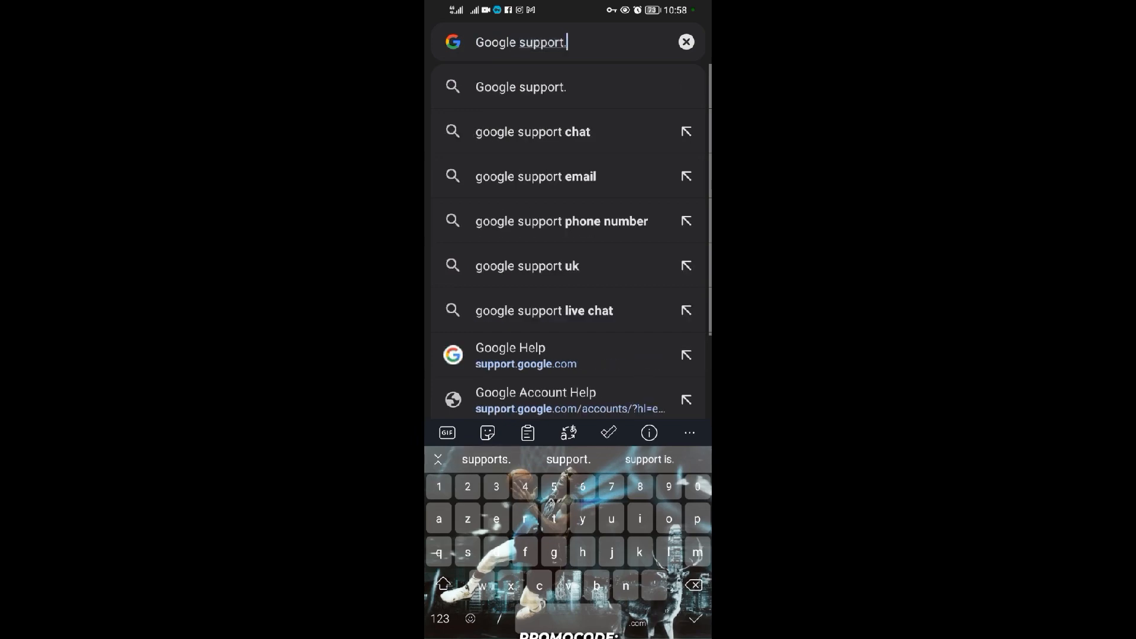
{"action": "type", "text": "com"}
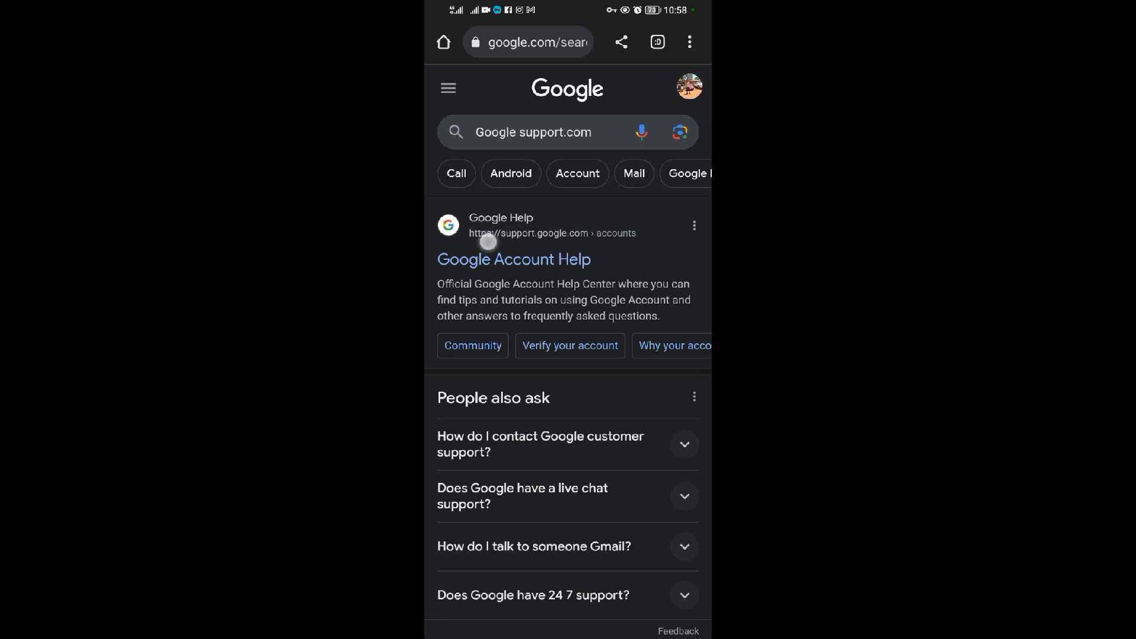
Step: Open the 'Google Account Help' result from the search listings
{"action": "scroll", "scroll_direction": "down", "scroll_amount": 3}
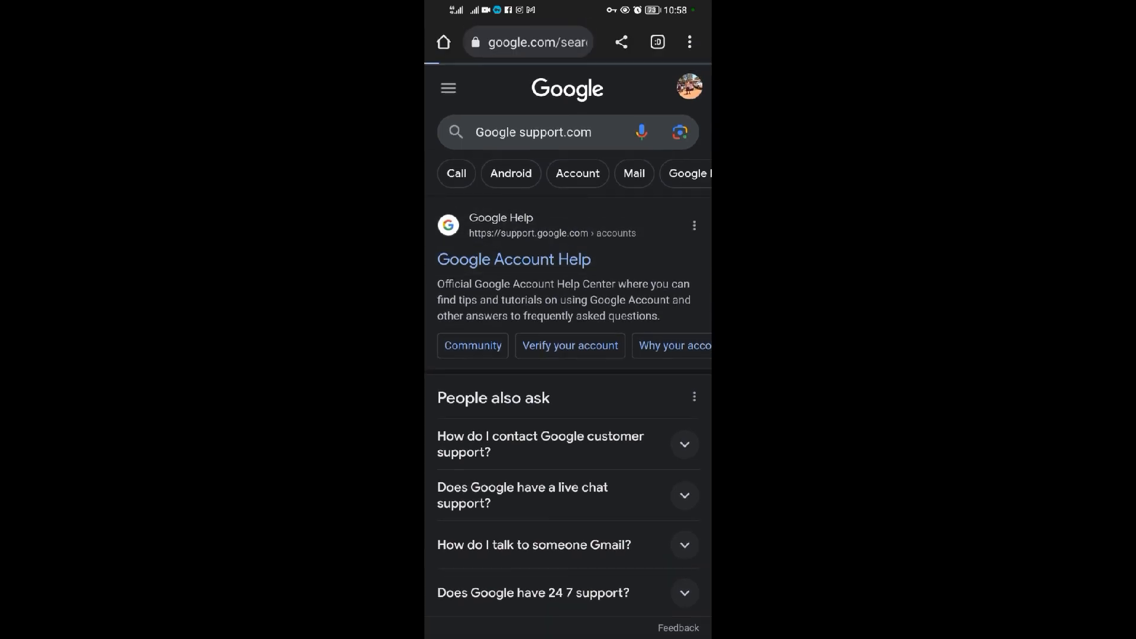
{"action": "left_click", "coordinate": [513, 260]}
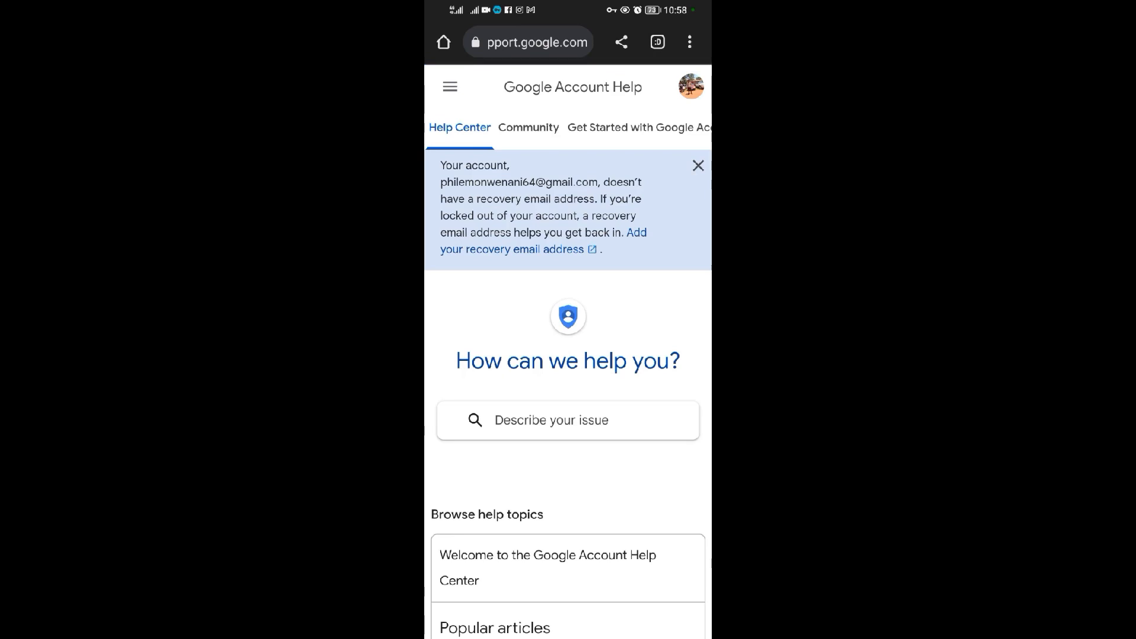
Step: Activate the Help Center's 'Describe your issue' search box for typing
{"action": "scroll", "scroll_direction": "down", "scroll_amount": 3}
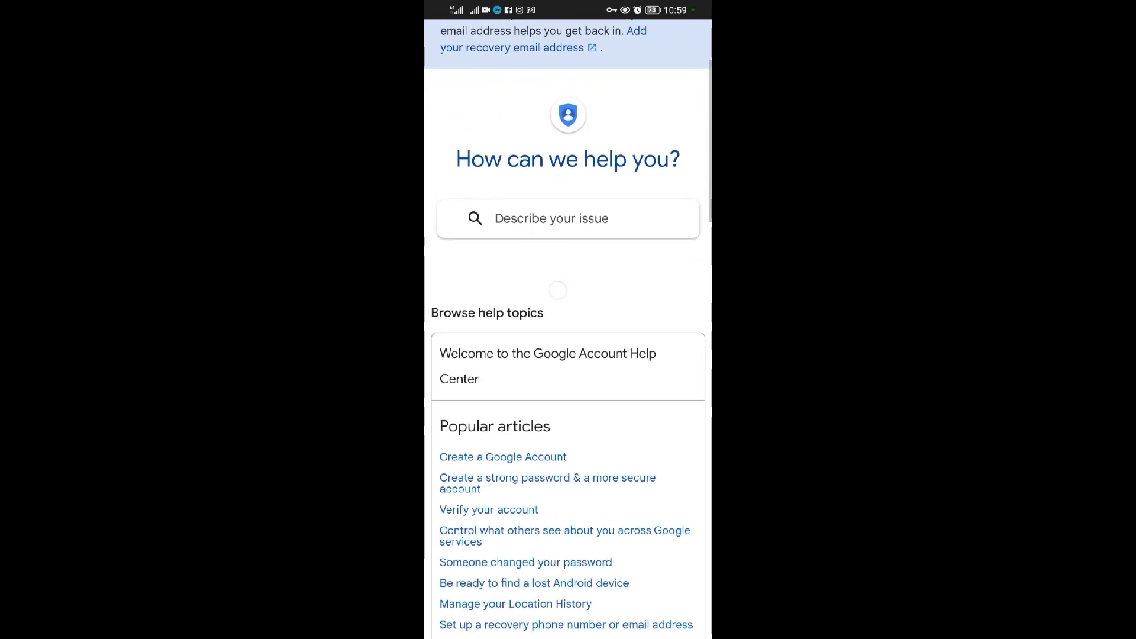
{"action": "left_click", "coordinate": [567, 218]}
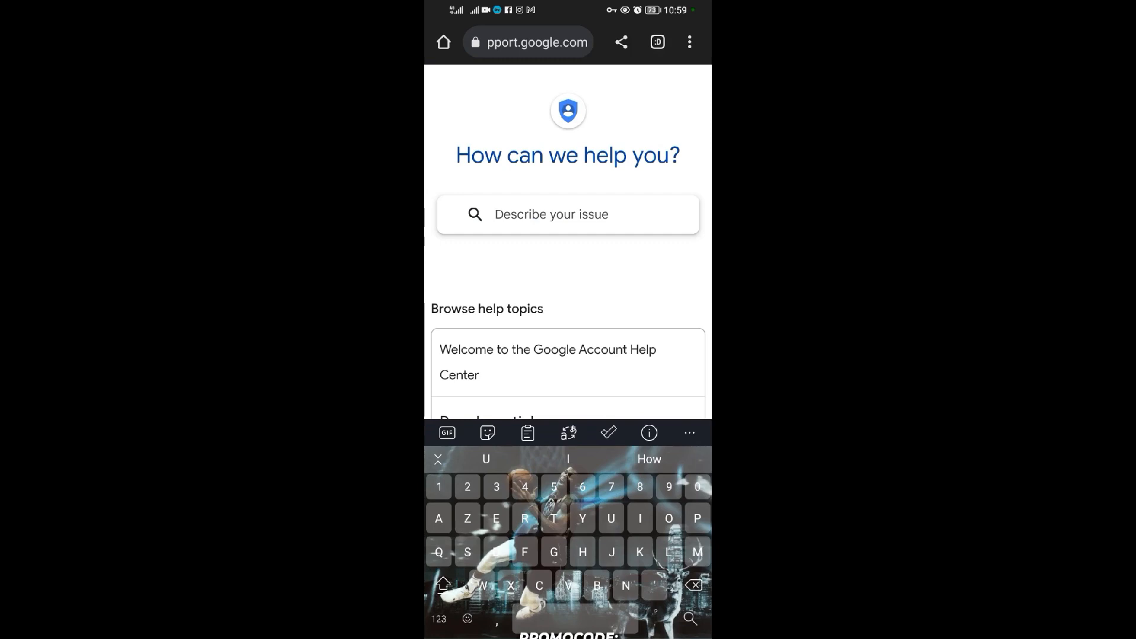